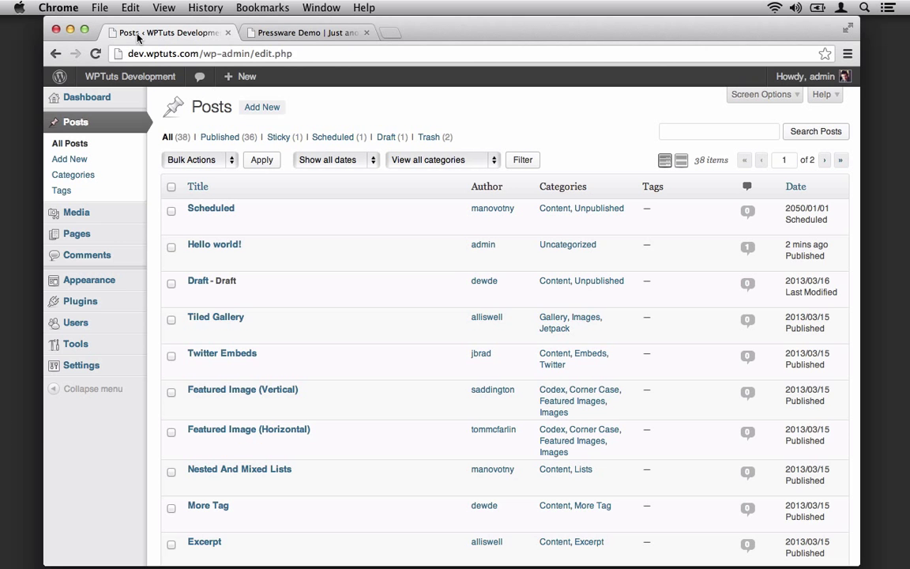
# - Scroll the dev site's front page from the Tiled Gallery post down to nested lists
pyautogui.scroll(-3)
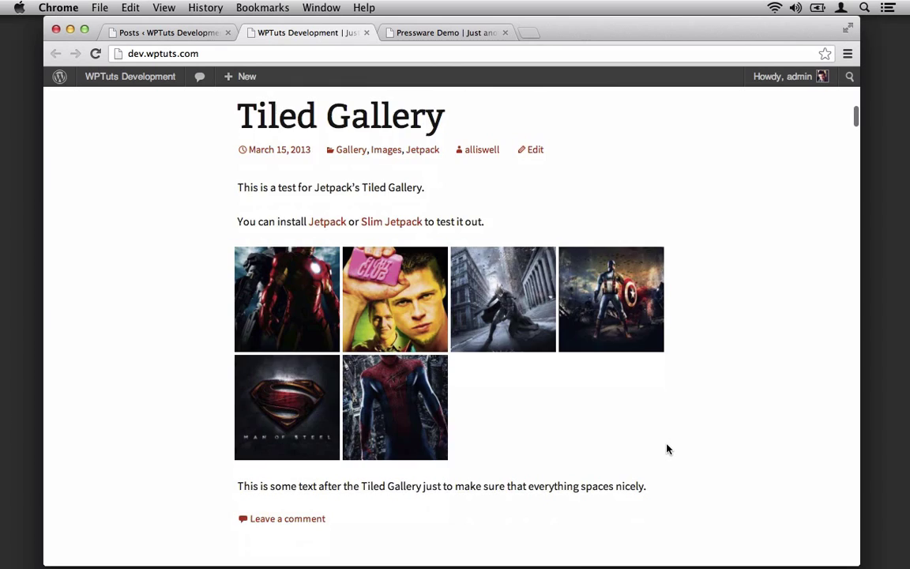
pyautogui.scroll(-3)
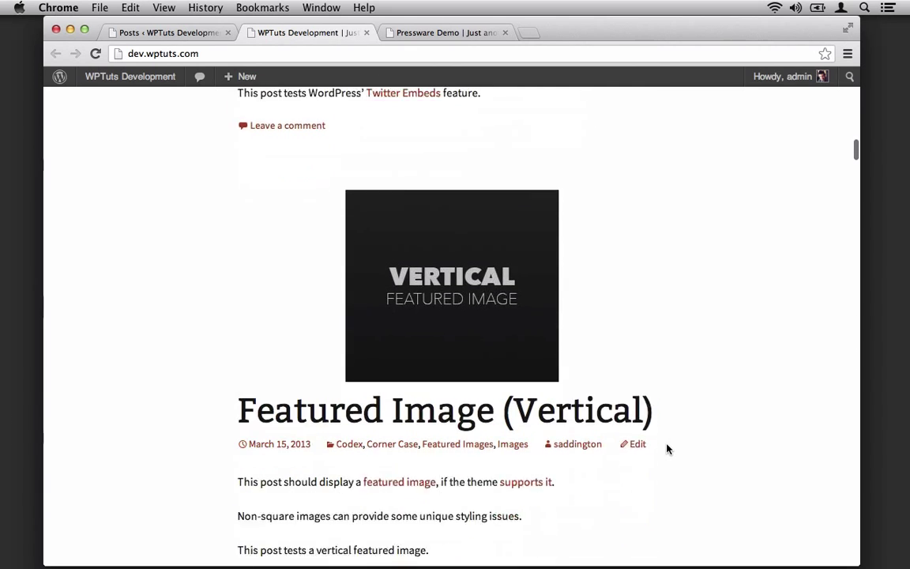
pyautogui.scroll(-3)
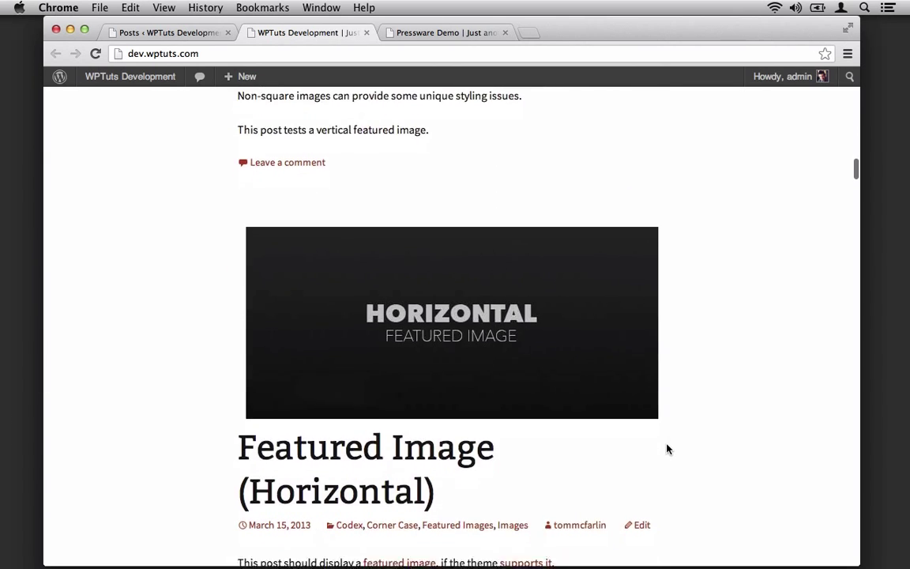
pyautogui.scroll(-3)
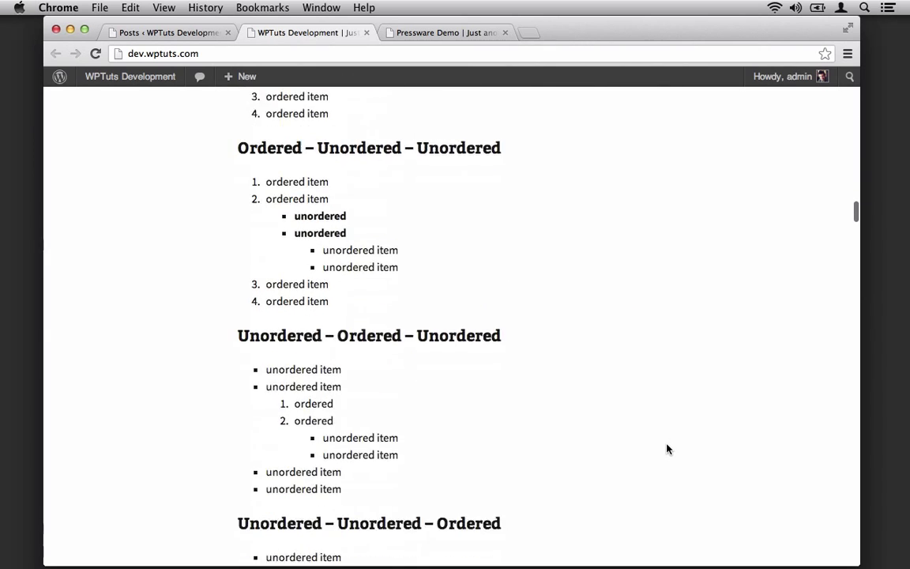
pyautogui.scroll(-3)
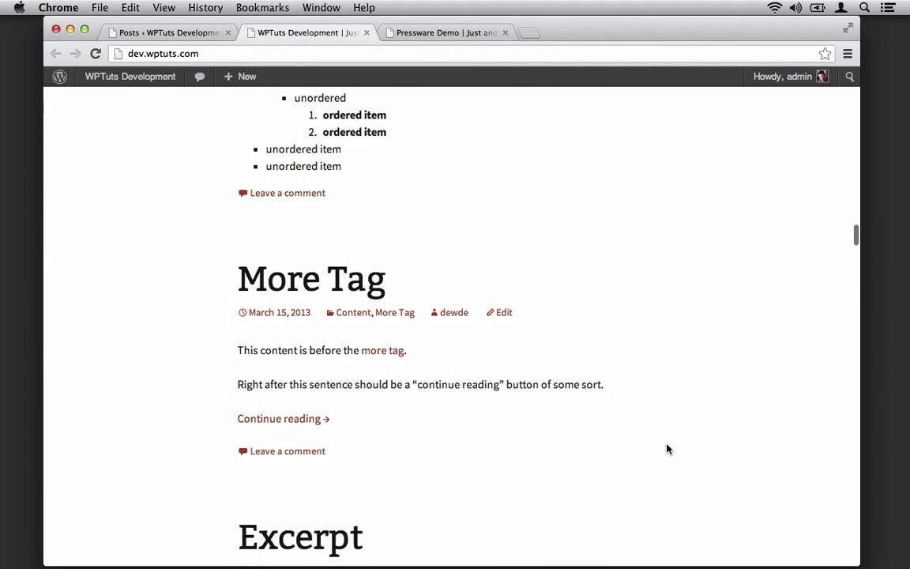
pyautogui.scroll(-3)
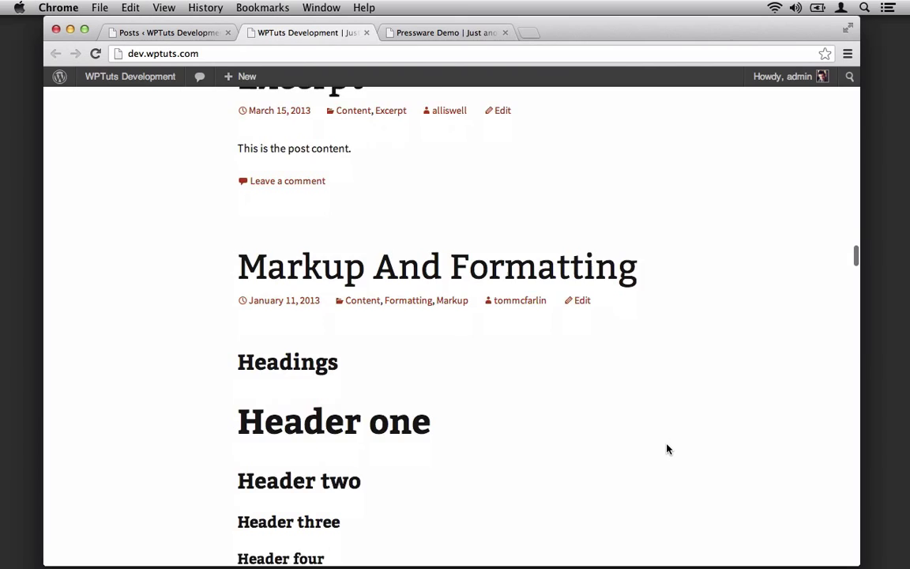
pyautogui.scroll(-3)
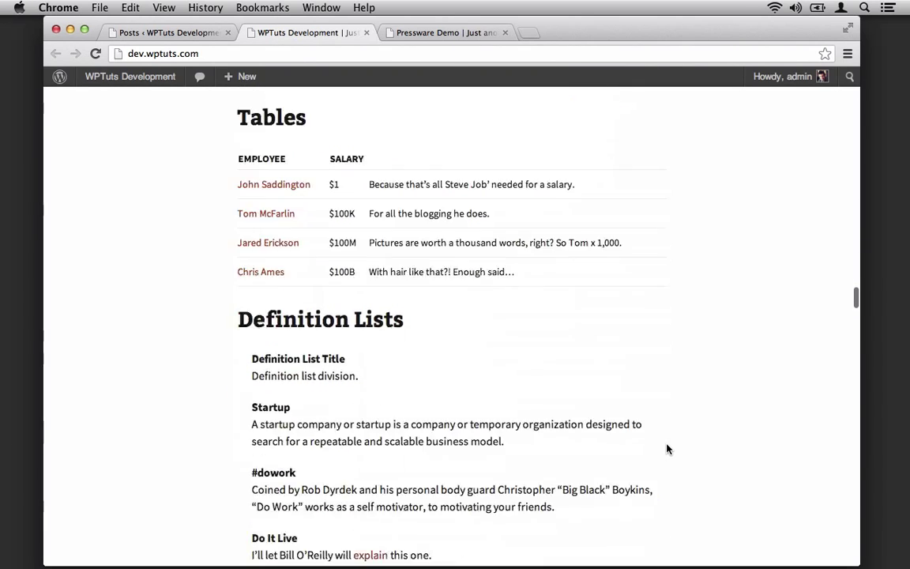
pyautogui.scroll(-3)
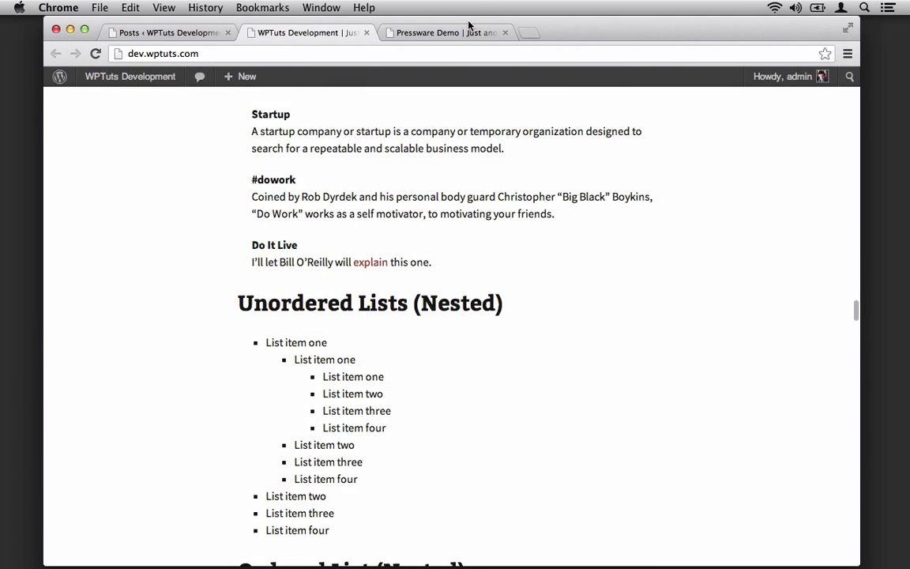
# - Log into the Pressware Demo admin through wp-admin as admin and view its plugins
pyautogui.click(446, 33)
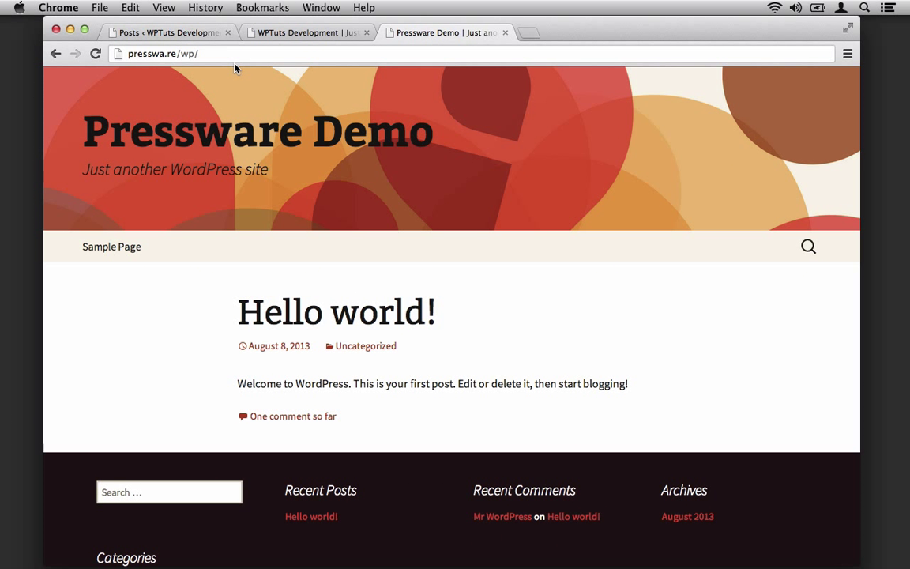
pyautogui.write('wp-admin')
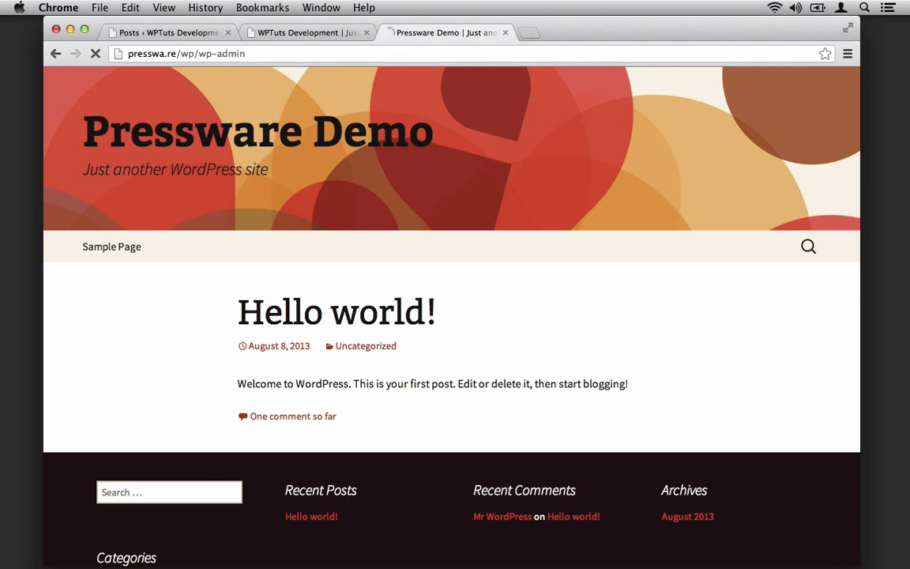
pyautogui.write('adm')
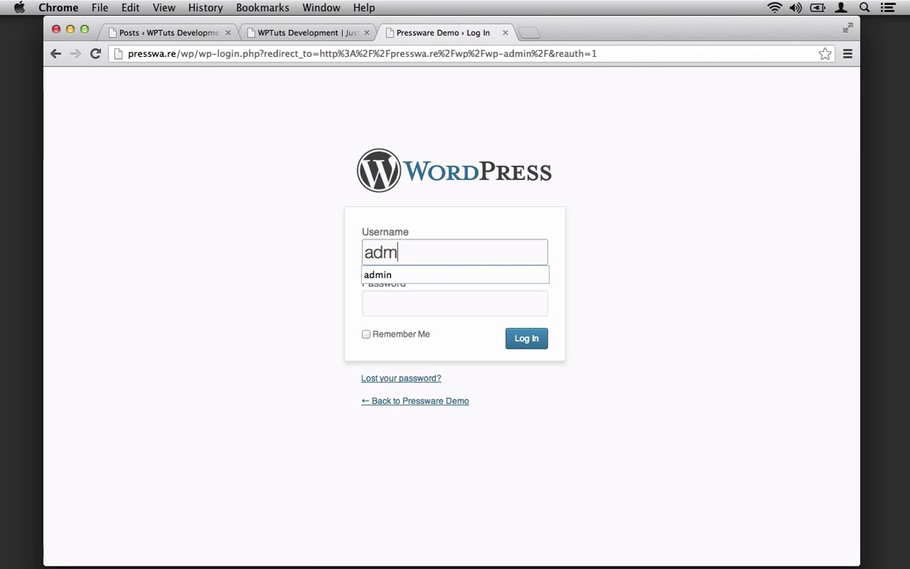
pyautogui.click(525, 338)
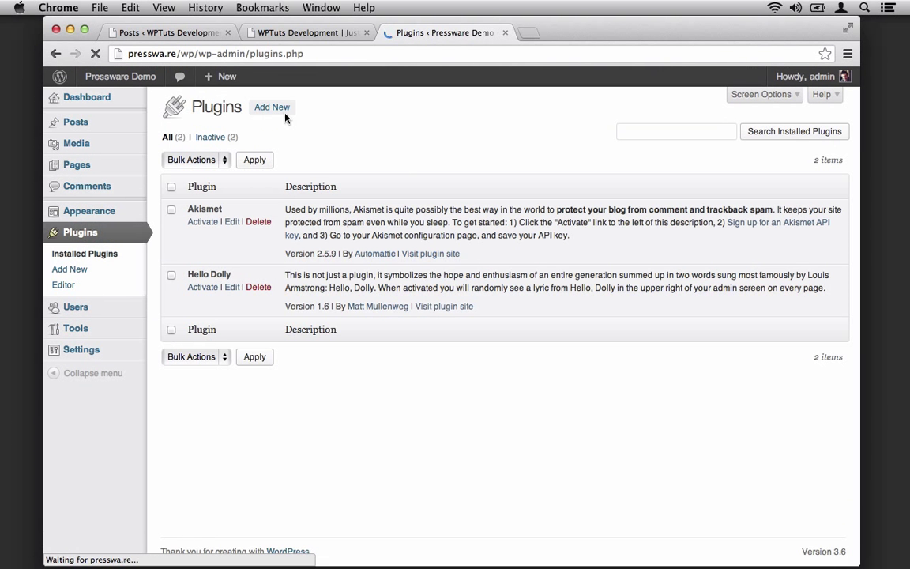
# - Find 'wp migrate db', install and activate WP Migrate DB 0.5, and open Migrate DB
pyautogui.click(272, 107)
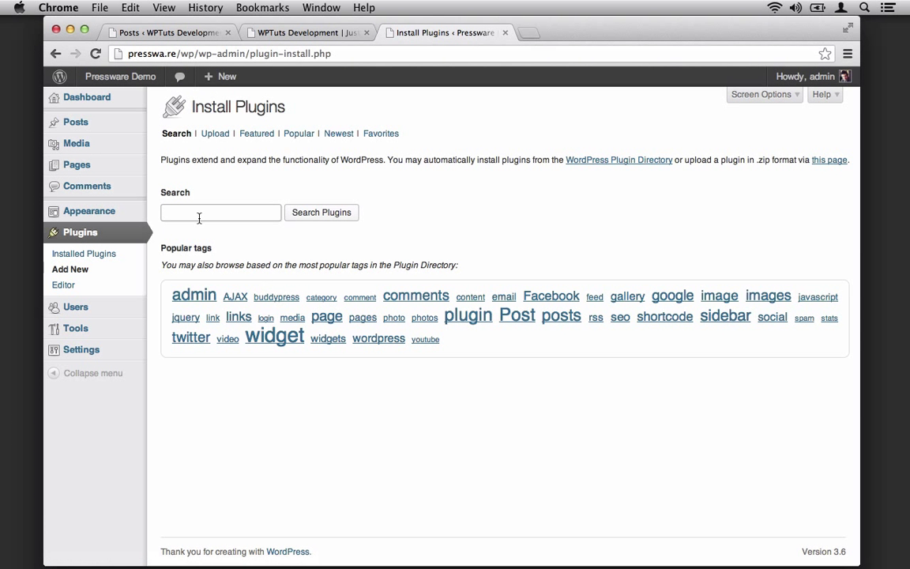
pyautogui.write('wp migrate db')
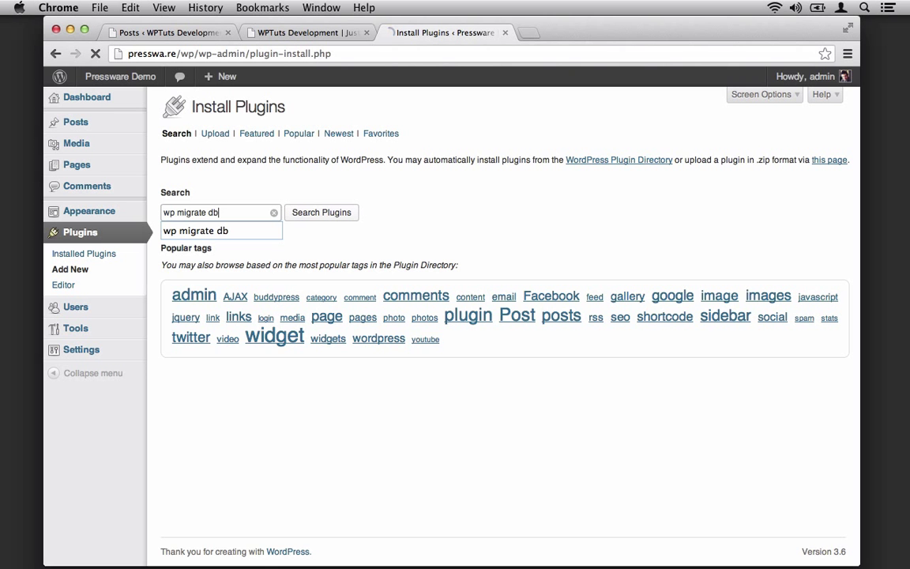
pyautogui.click(320, 212)
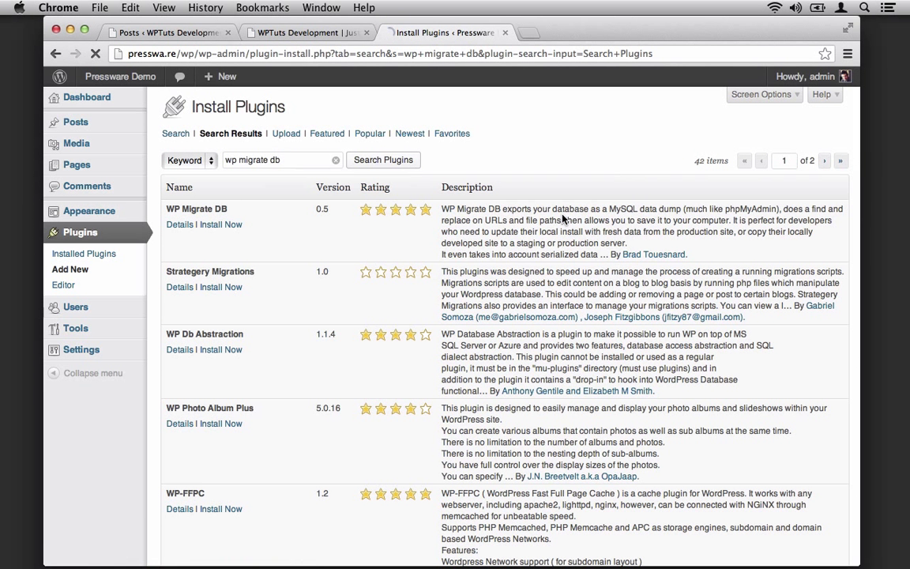
pyautogui.click(219, 225)
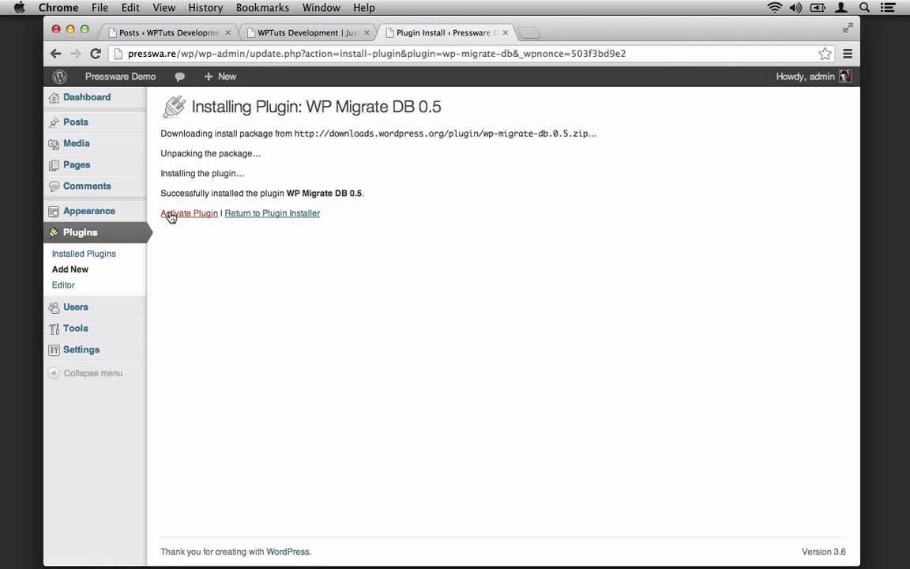
pyautogui.click(189, 213)
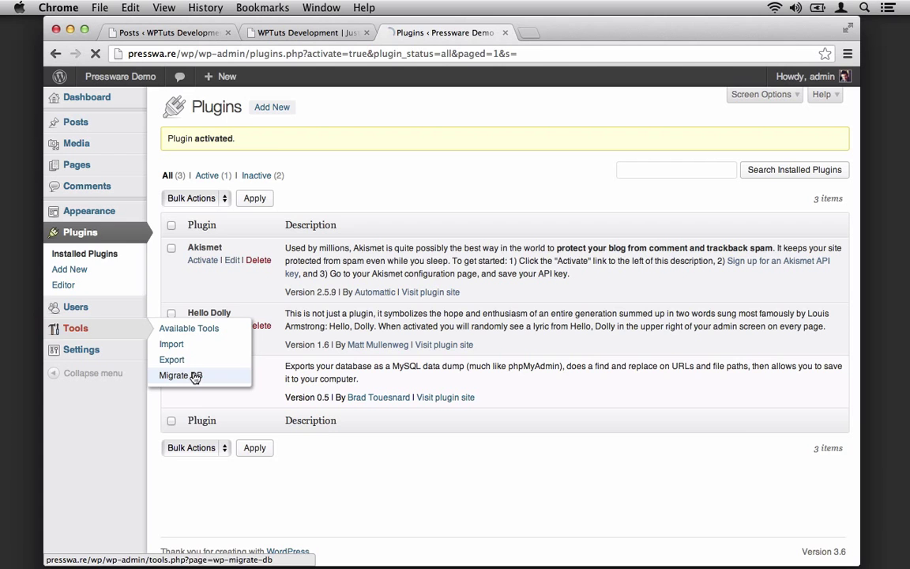
pyautogui.click(180, 375)
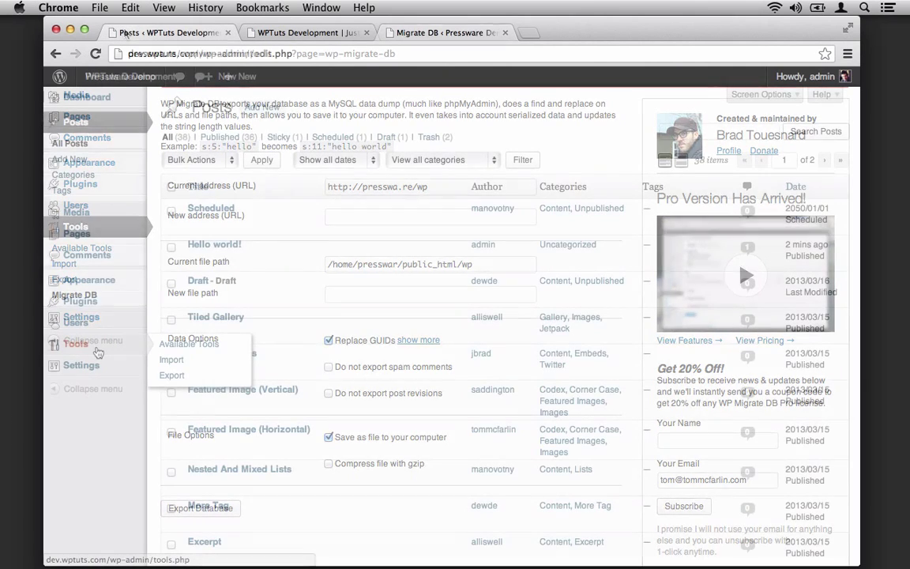
# - Activate WP Migrate DB on the WPTuts development site and open its Migrate DB page
pyautogui.click(75, 122)
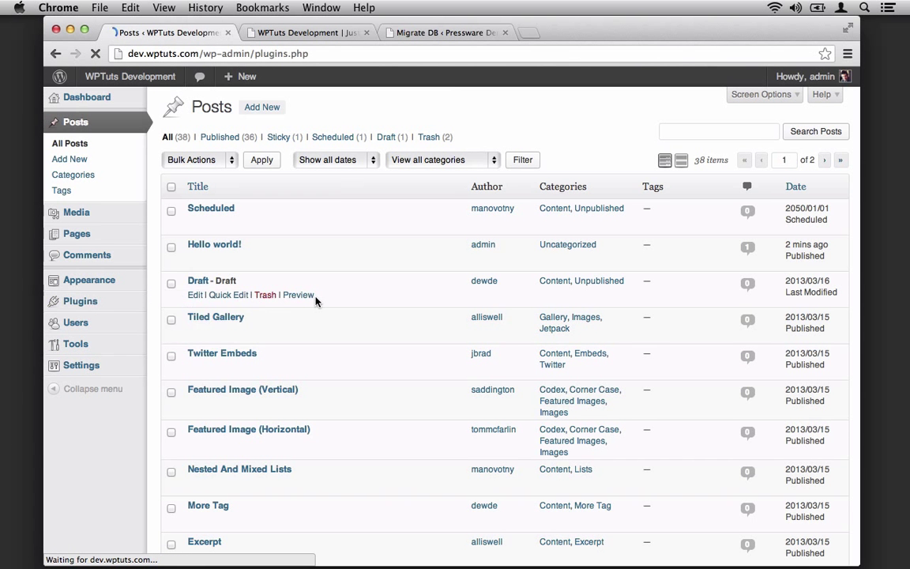
pyautogui.click(80, 300)
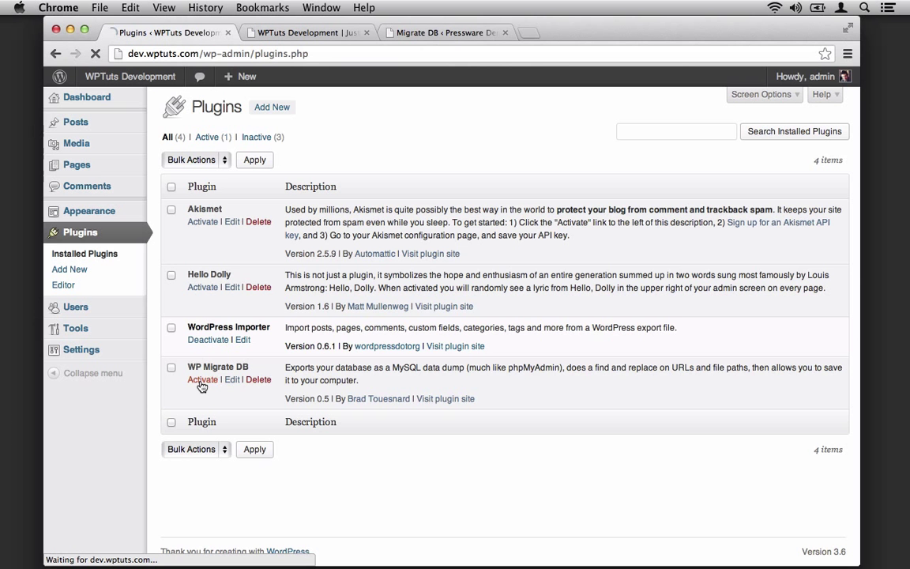
pyautogui.click(202, 380)
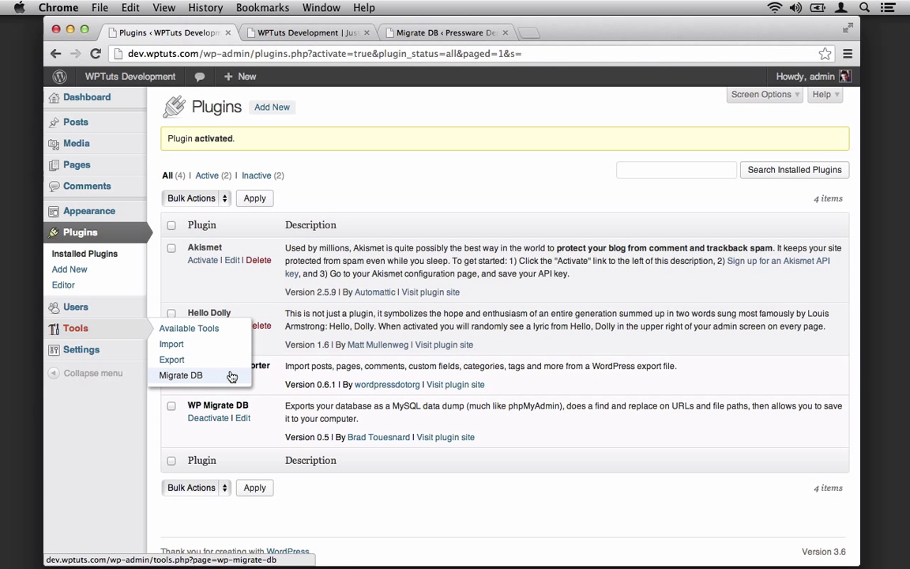
pyautogui.click(181, 375)
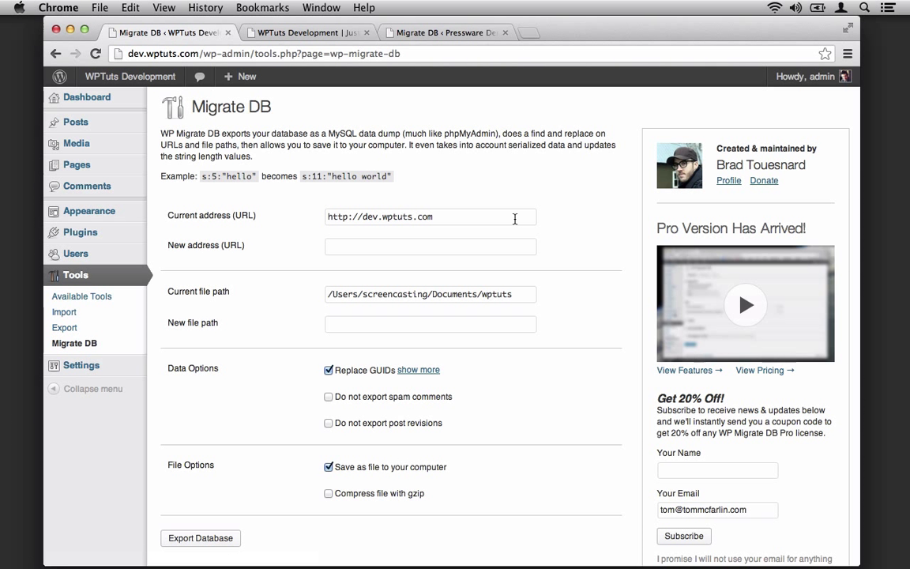
pyautogui.write('http://presswa.re/wp')
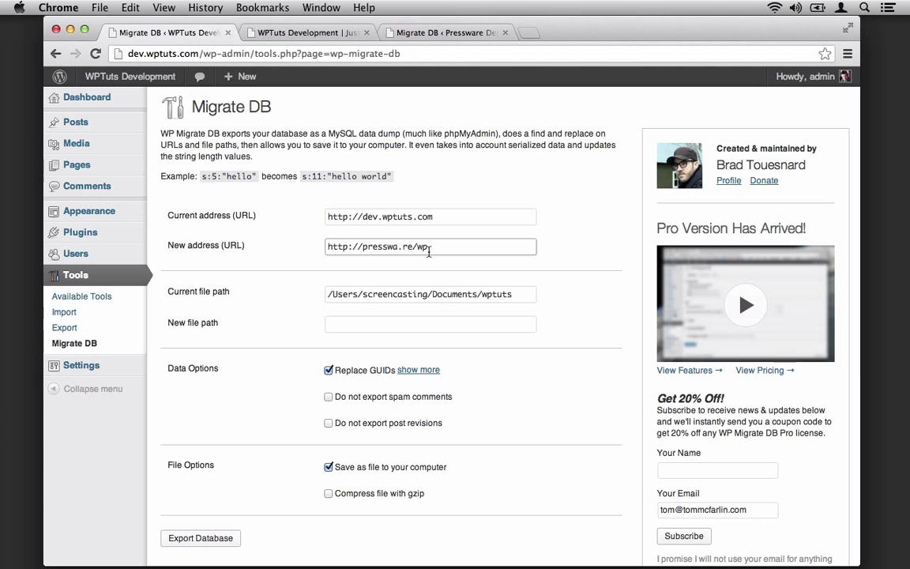
pyautogui.click(430, 324)
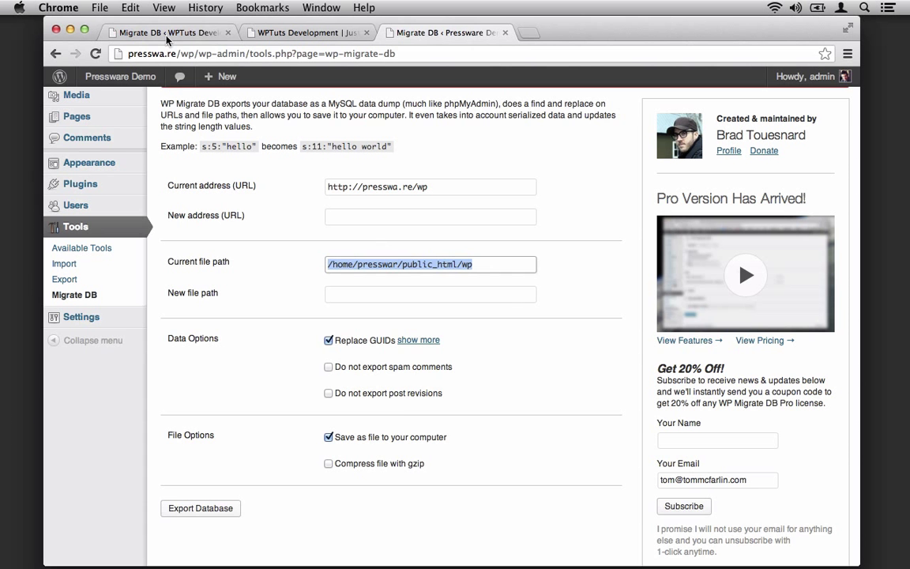
pyautogui.click(158, 32)
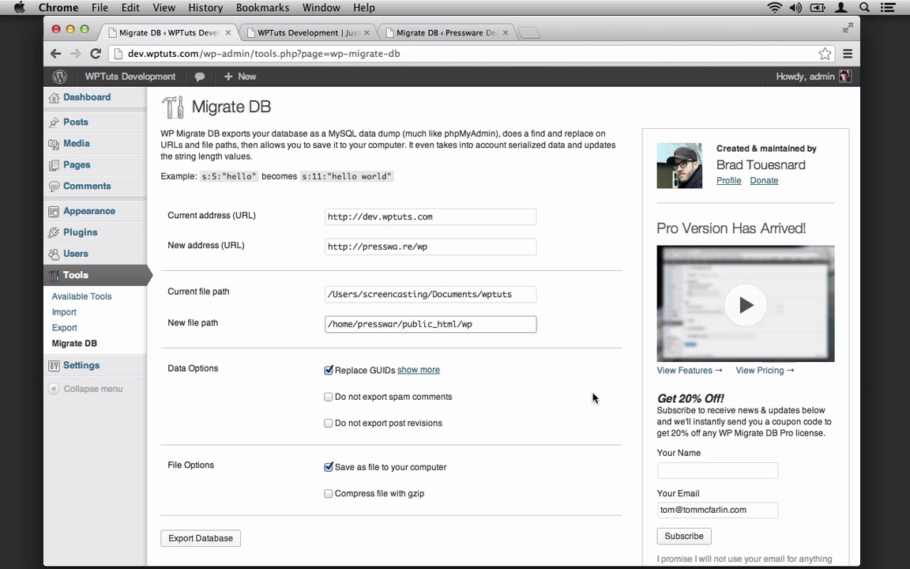
pyautogui.moveTo(561, 377)
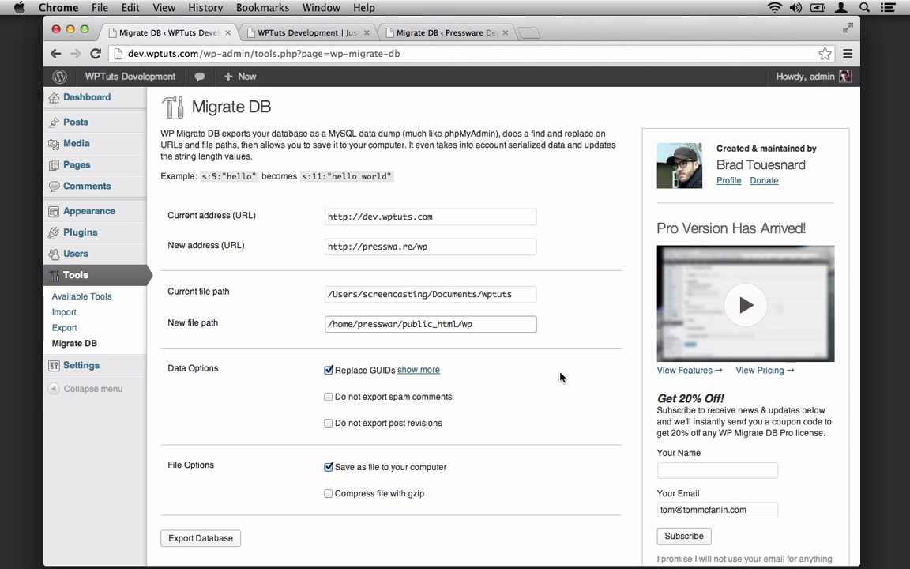
pyautogui.moveTo(486, 362)
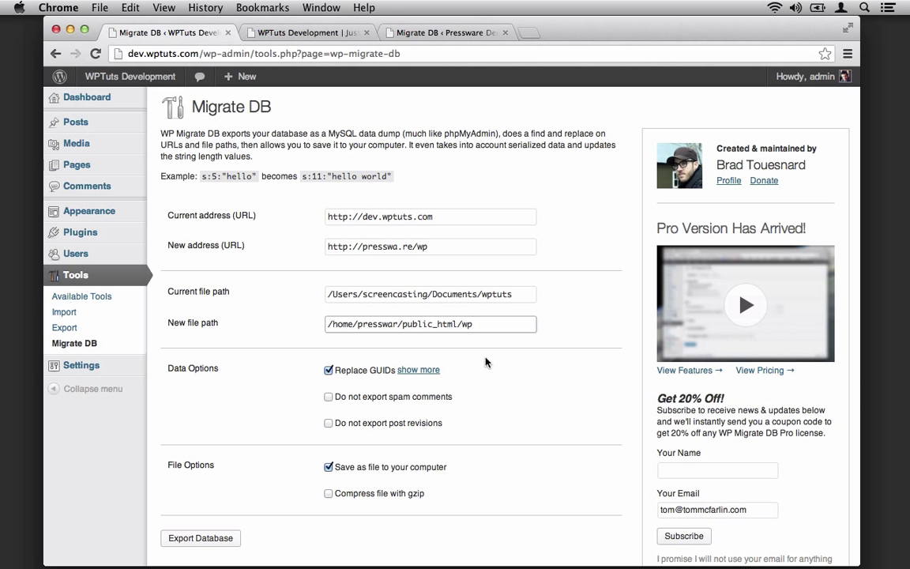
# - Exclude spam comments and post revisions from the export and enable gzip compression
pyautogui.click(328, 397)
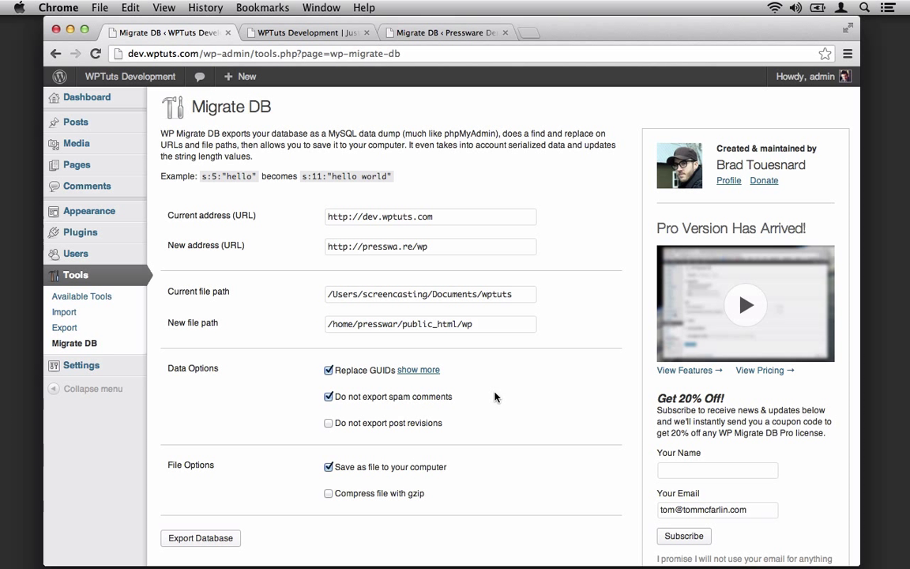
pyautogui.click(329, 423)
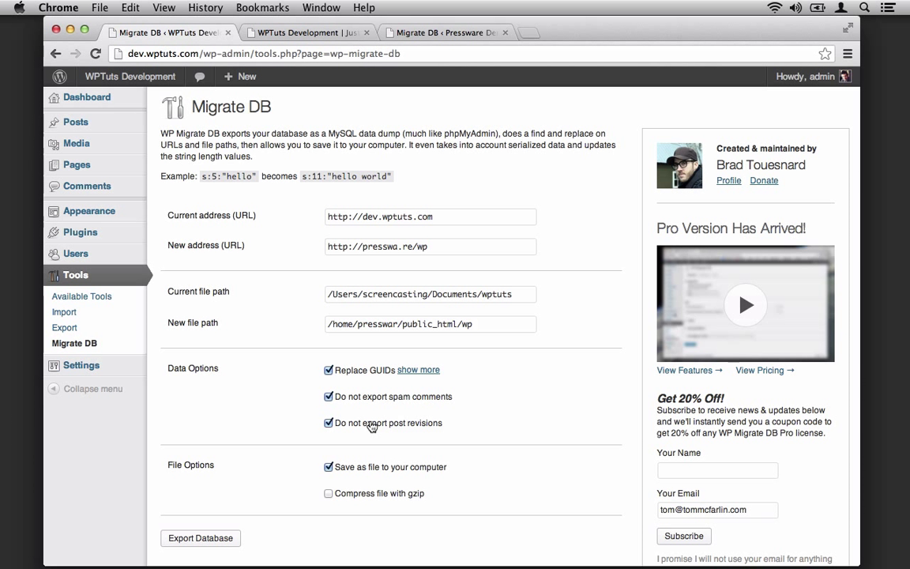
pyautogui.moveTo(352, 497)
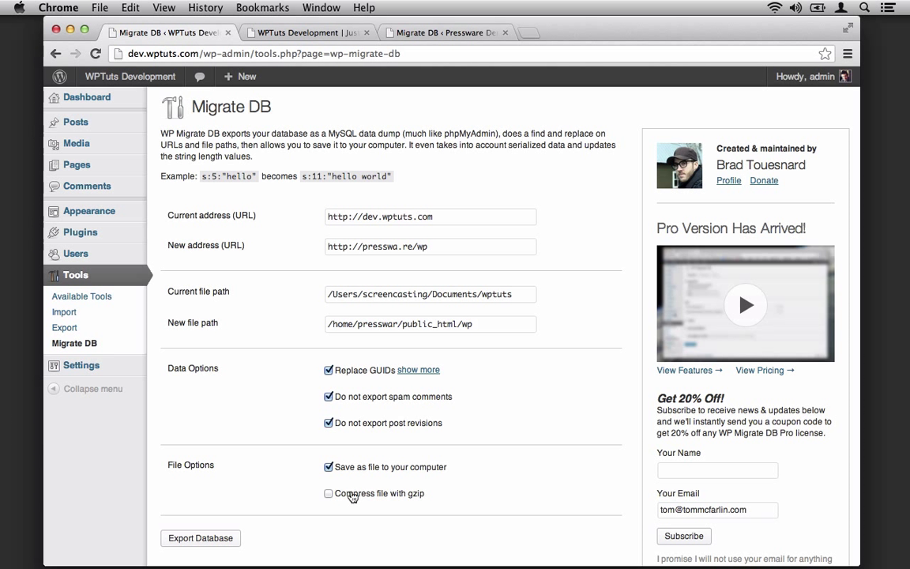
pyautogui.click(329, 493)
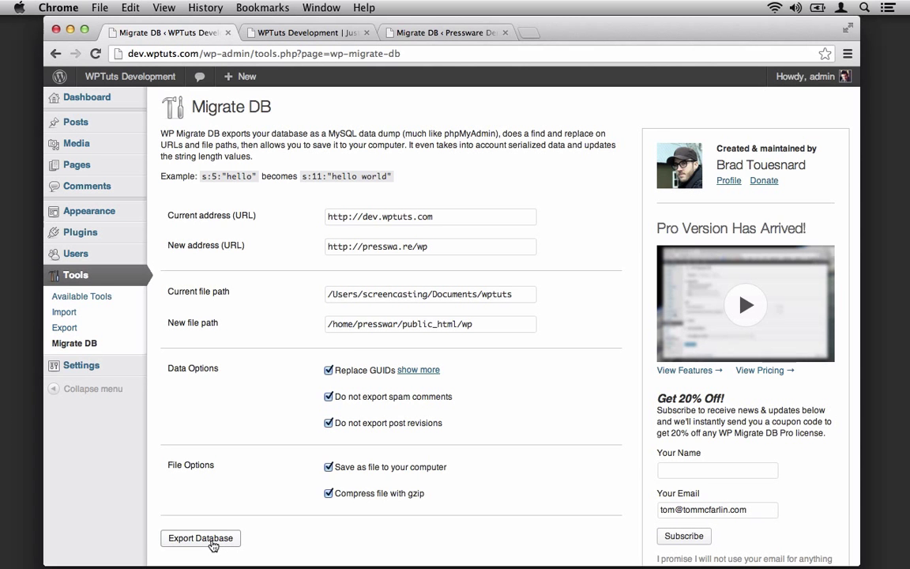
# - Export the dev database, replacing 175 non-serialized and 6 serialized strings, as .sql.gz
pyautogui.click(199, 538)
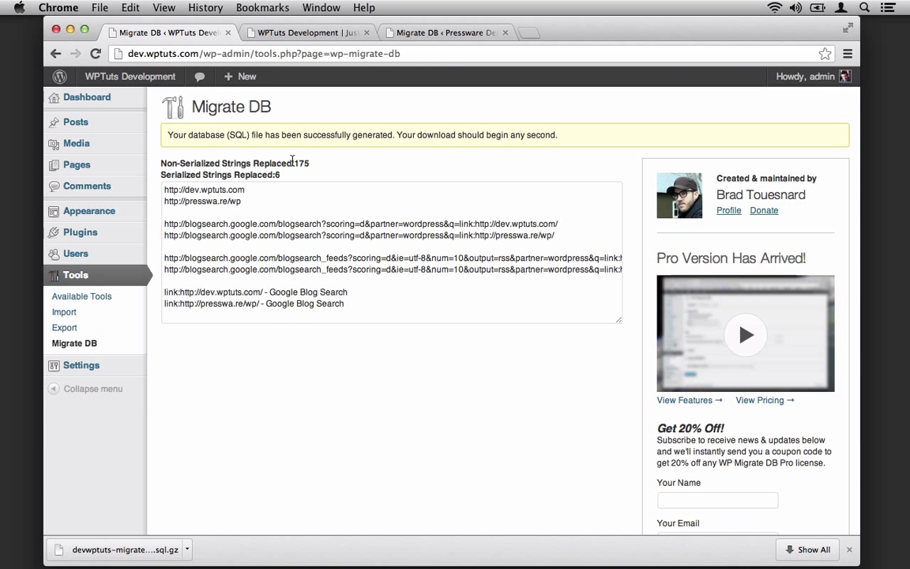
pyautogui.moveTo(316, 170)
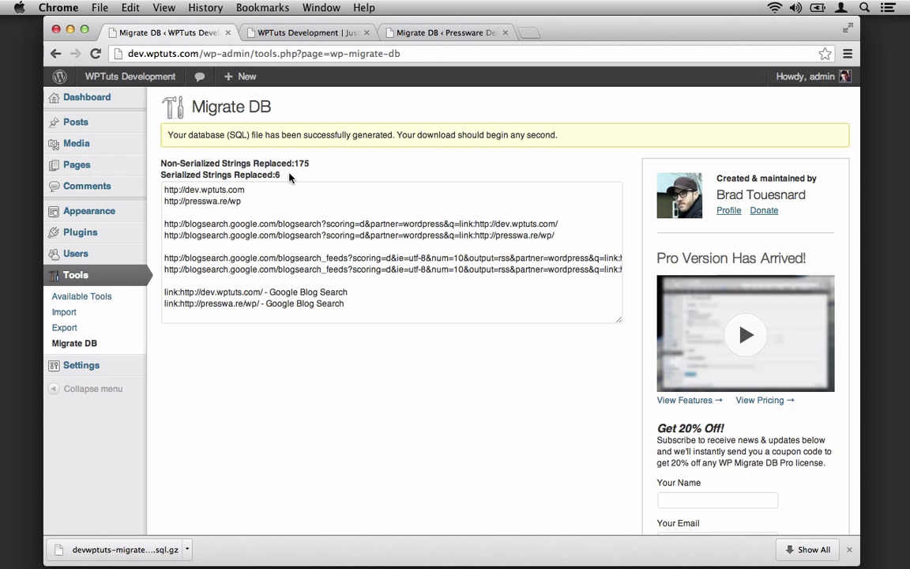
pyautogui.moveTo(196, 512)
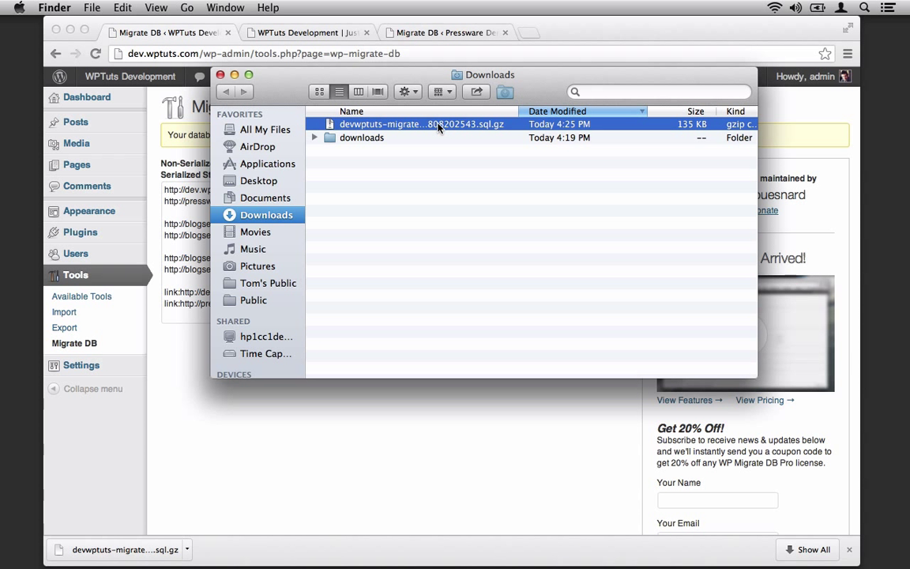
# - Extract the 135 KB .sql.gz export in the Downloads folder
pyautogui.doubleClick(421, 124)
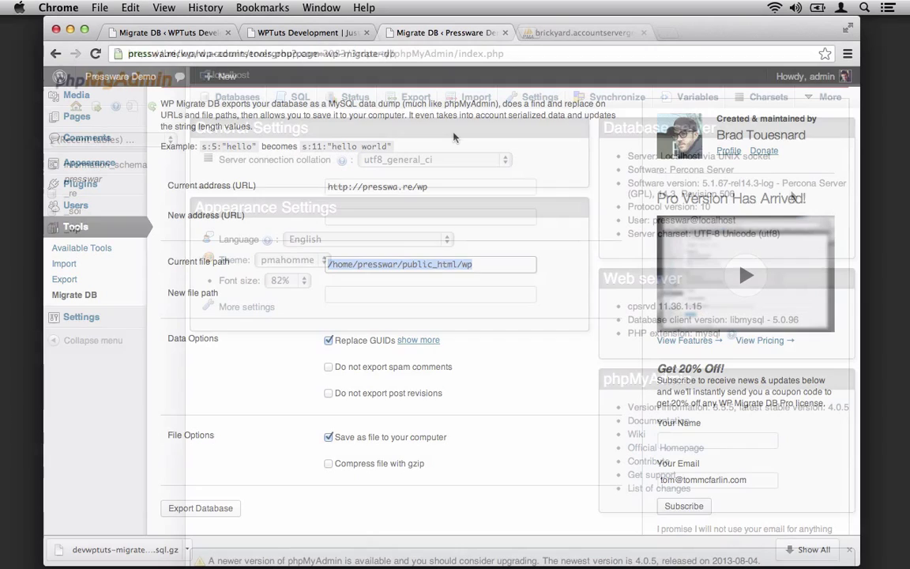
# - In phpMyAdmin, choose the devwptuts-migrate .sql file on presswar_wp's Import page
pyautogui.click(581, 33)
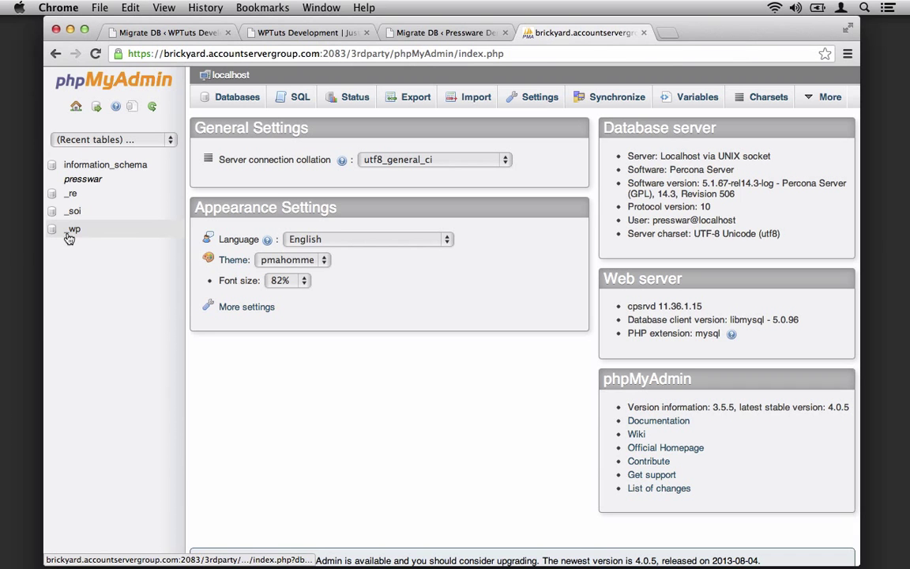
pyautogui.click(72, 229)
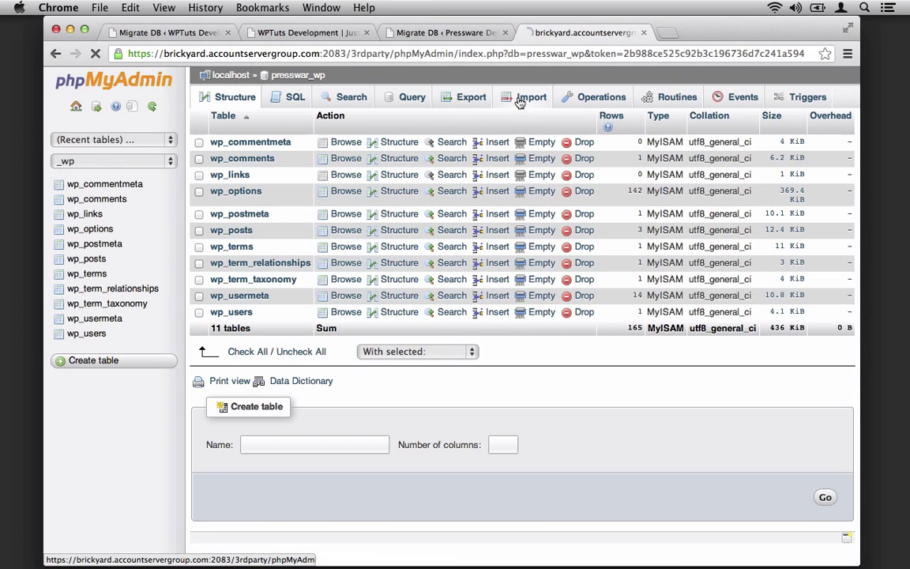
pyautogui.click(530, 96)
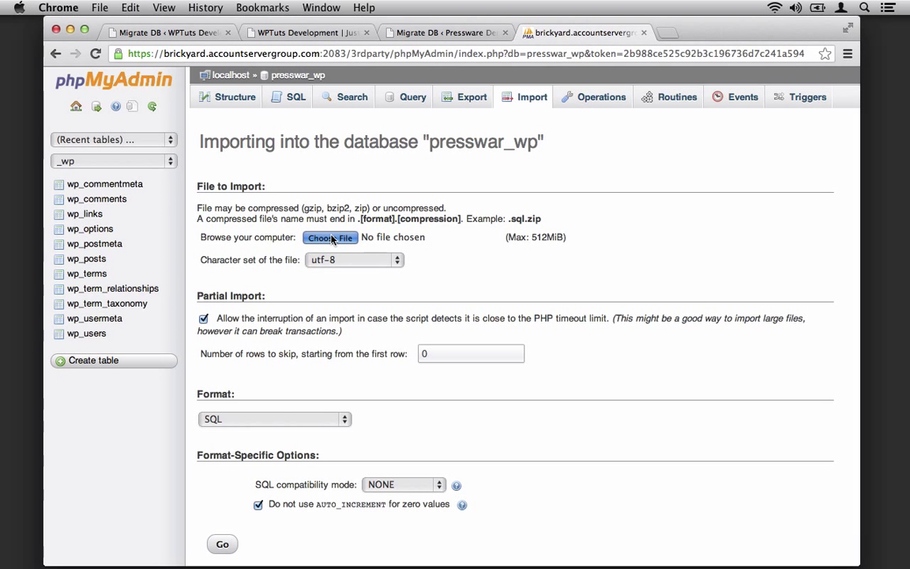
pyautogui.click(329, 237)
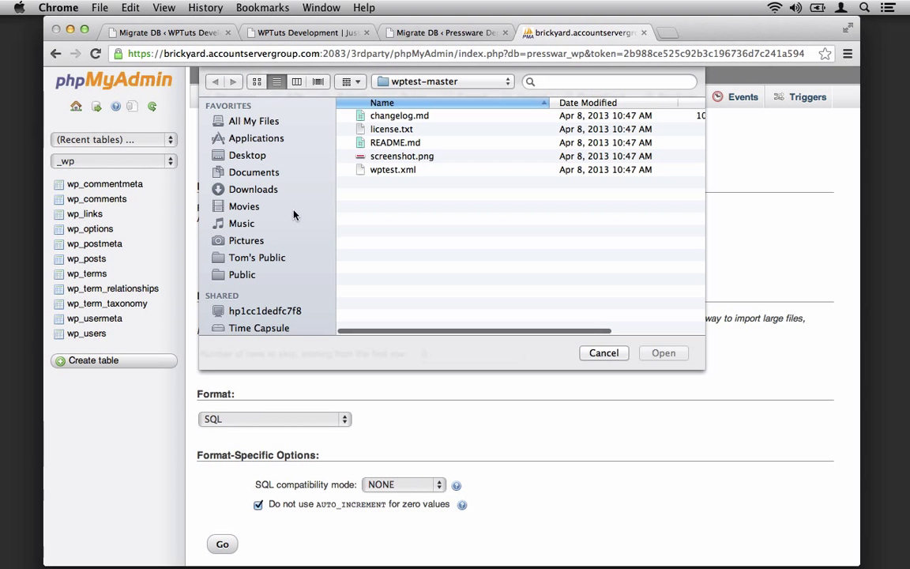
pyautogui.click(252, 189)
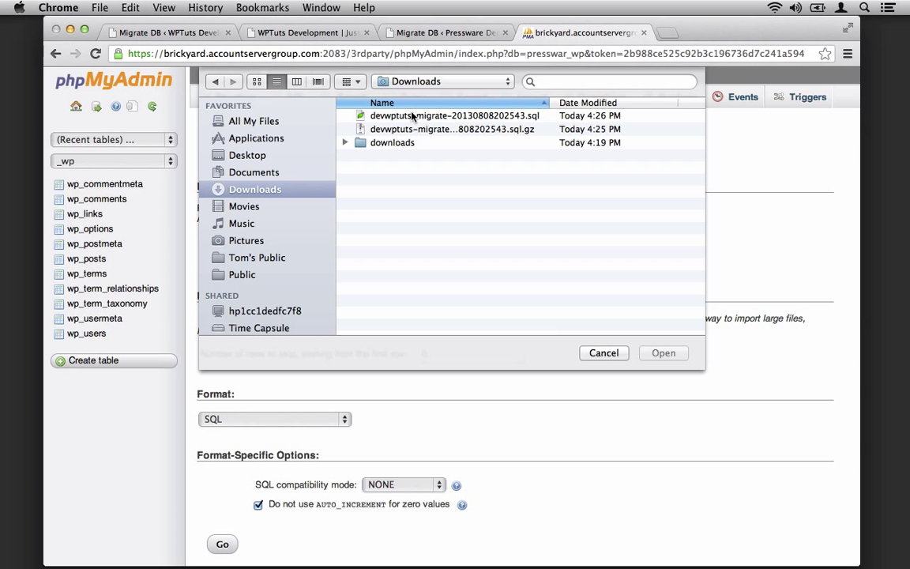
pyautogui.click(663, 353)
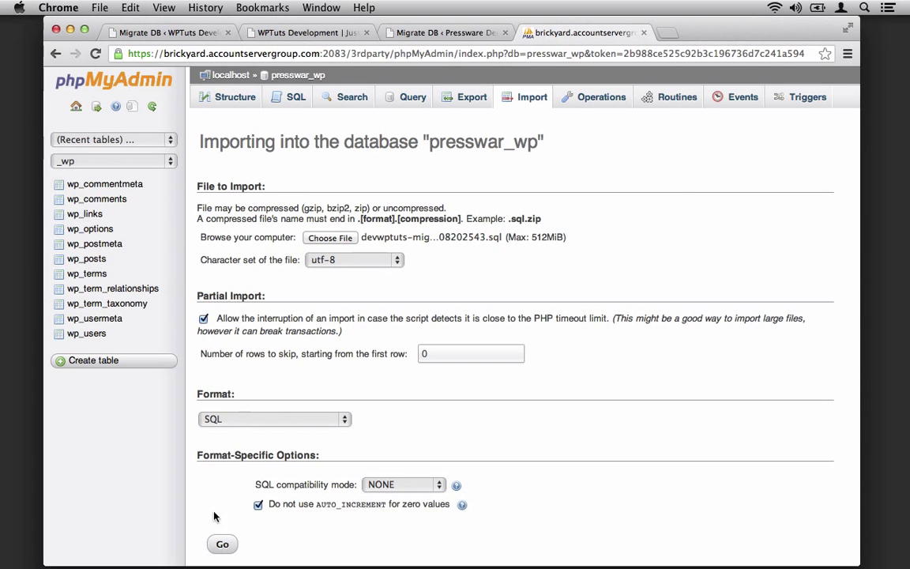
# - Run the .sql import into presswar_wp, completing 2025 queries successfully
pyautogui.click(222, 543)
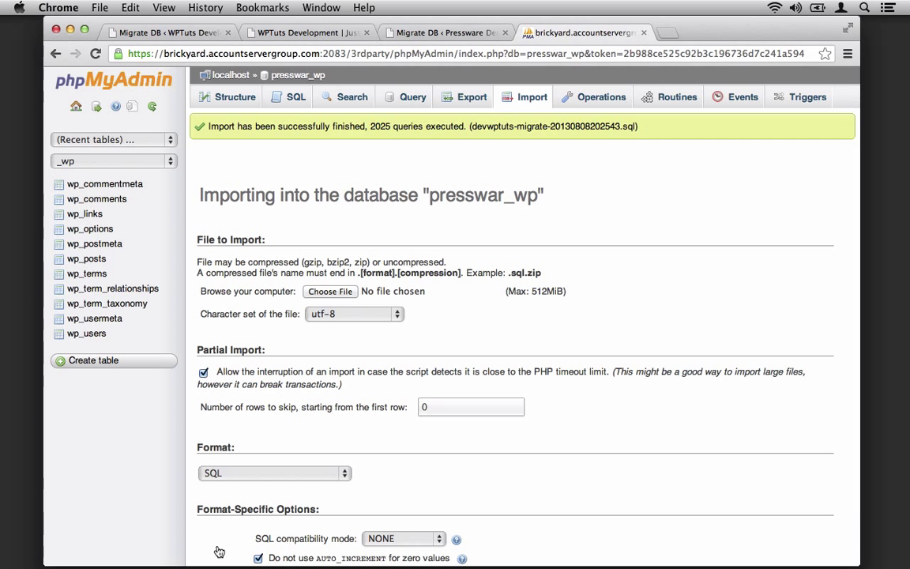
pyautogui.moveTo(254, 429)
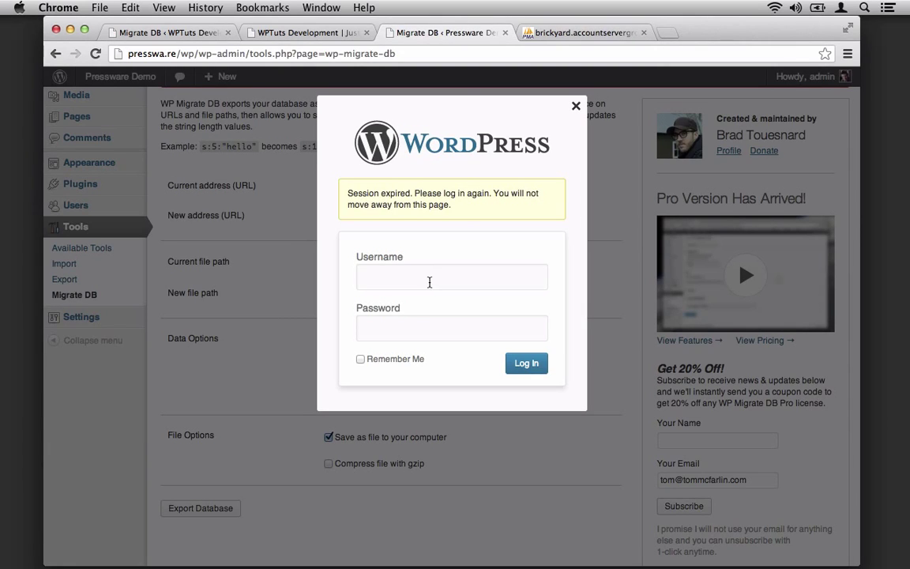
# - Log back into production and check its 36 migrated posts and 16 pages
pyautogui.click(525, 363)
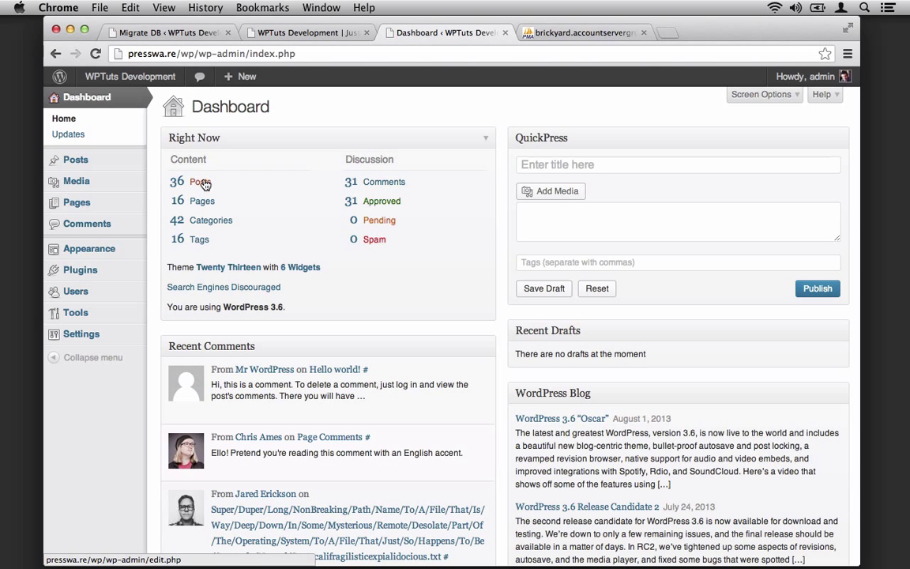
pyautogui.moveTo(77, 181)
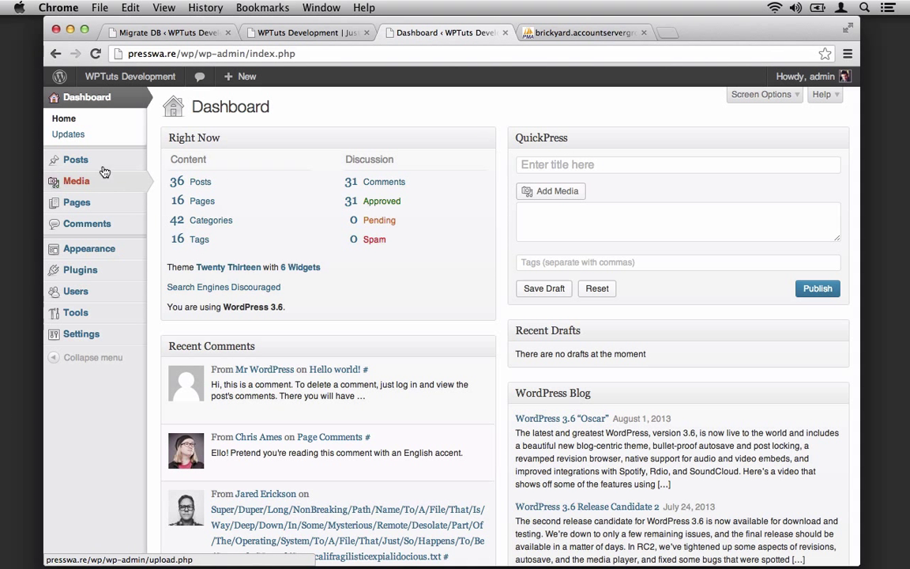
pyautogui.click(75, 159)
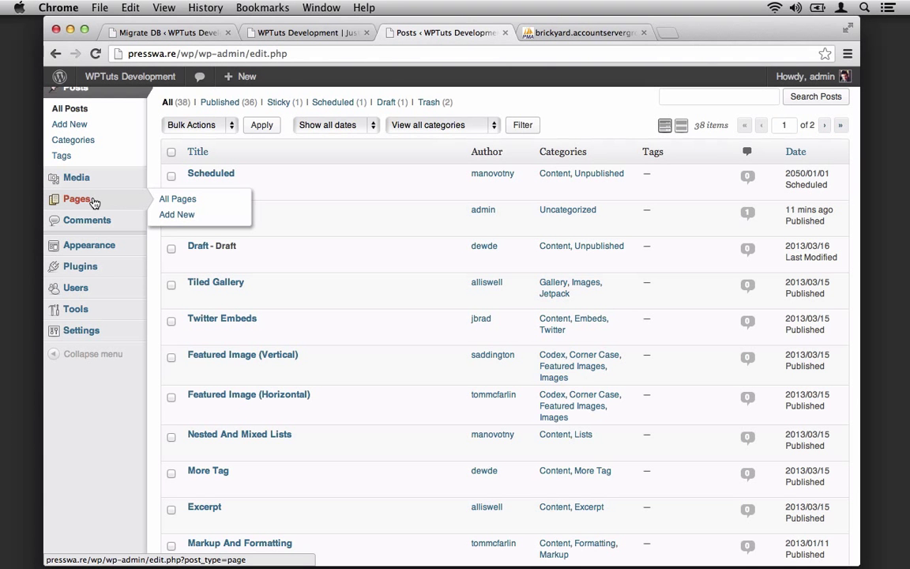
pyautogui.click(178, 199)
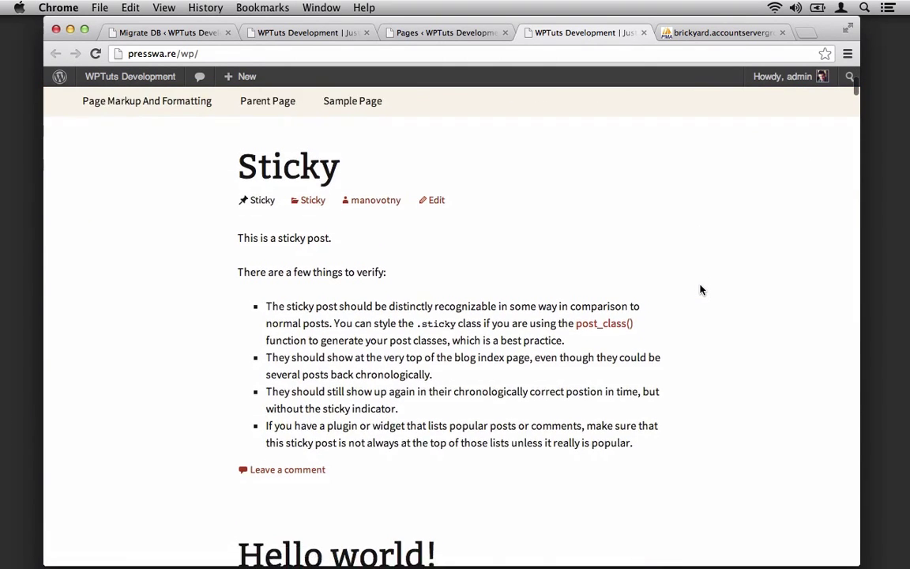
# - Scroll the production and dev.wptuts.com front pages to compare migrated posts' images
pyautogui.scroll(-3)
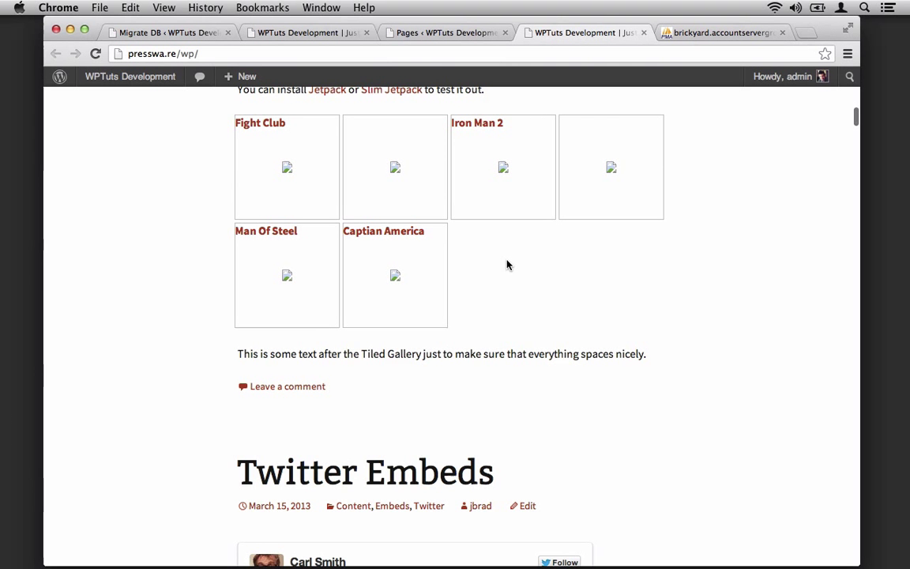
pyautogui.scroll(-3)
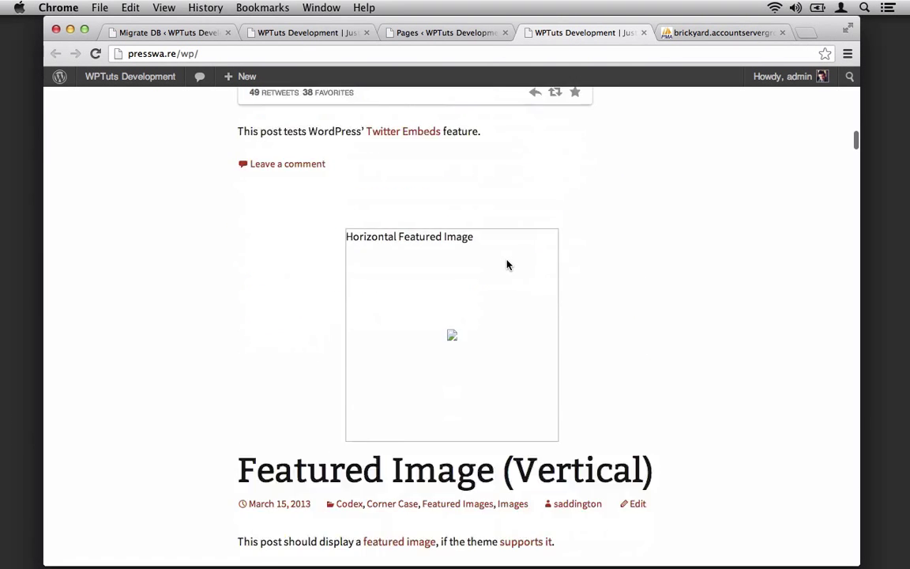
pyautogui.scroll(-3)
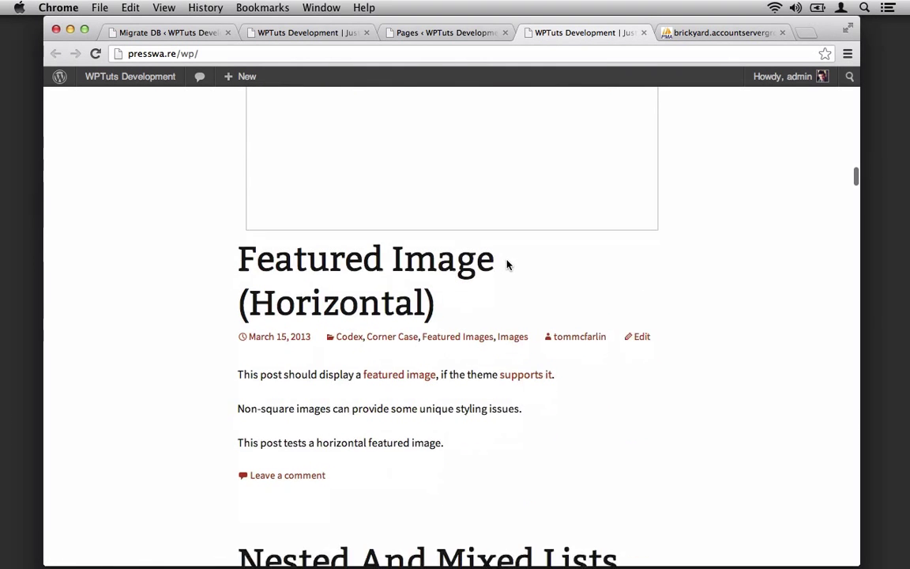
pyautogui.scroll(-3)
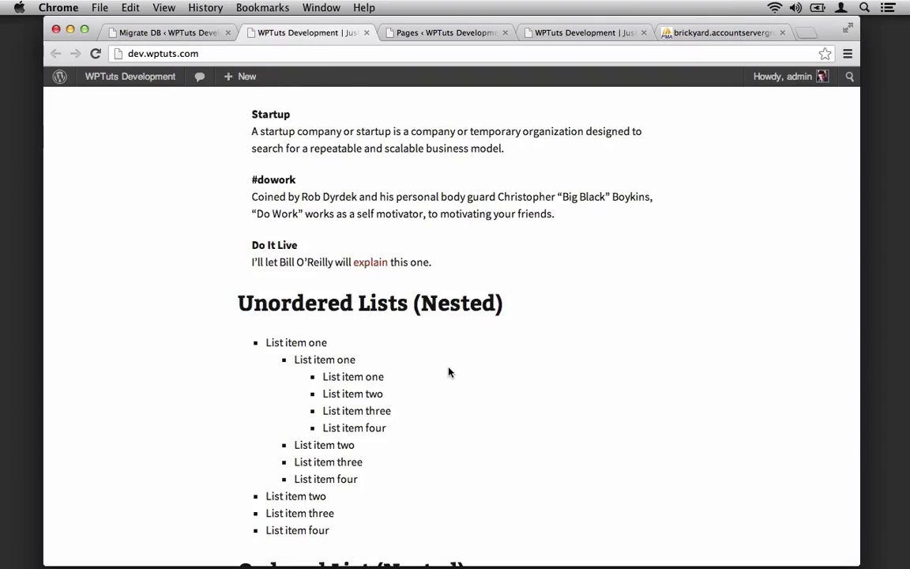
pyautogui.scroll(-3)
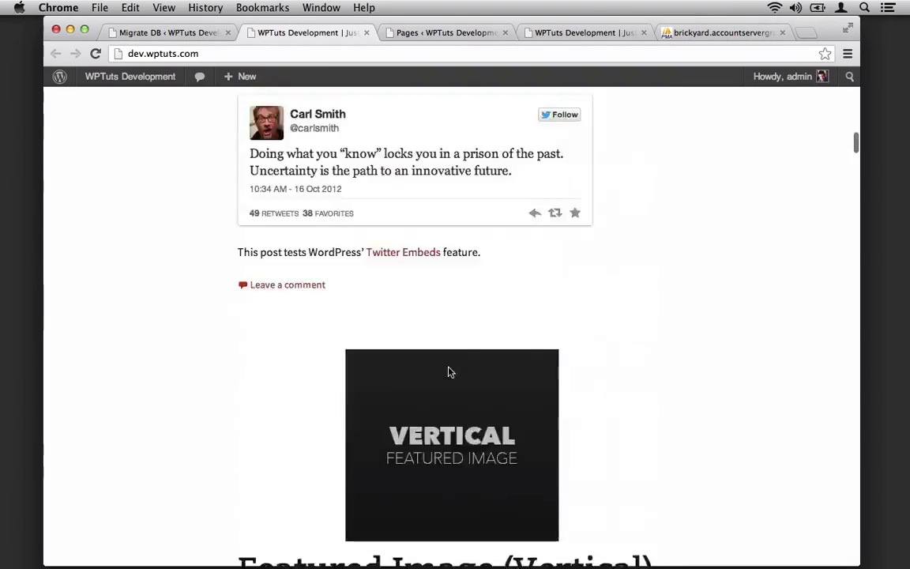